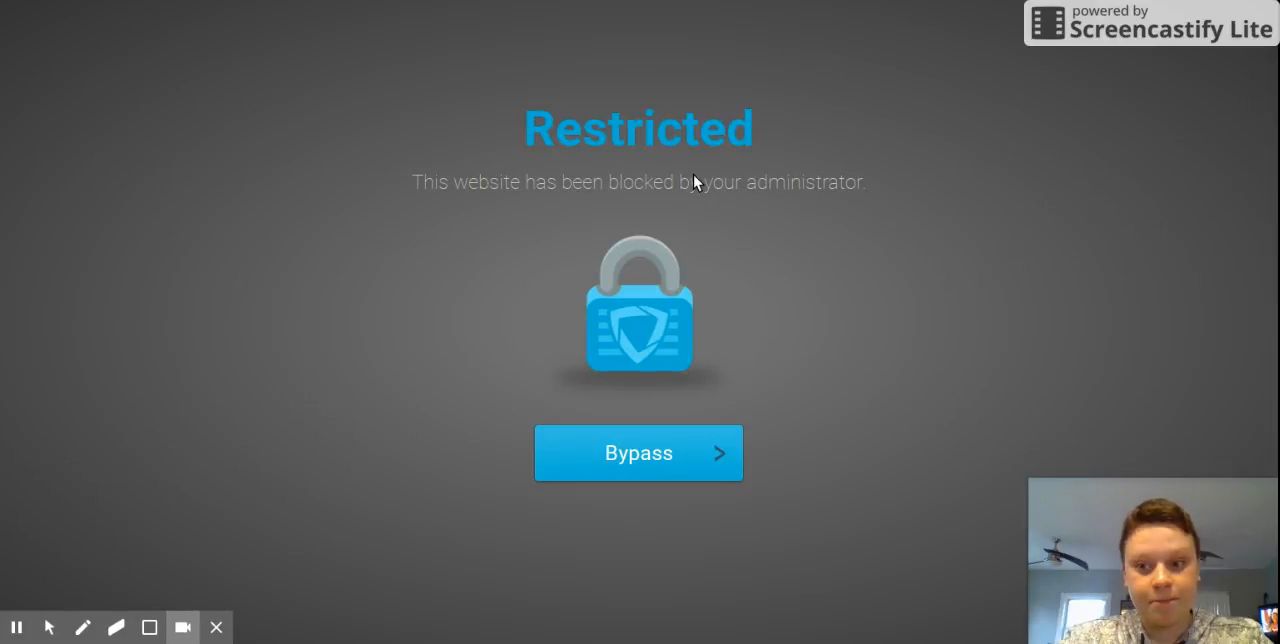
mouse_move(598, 84)
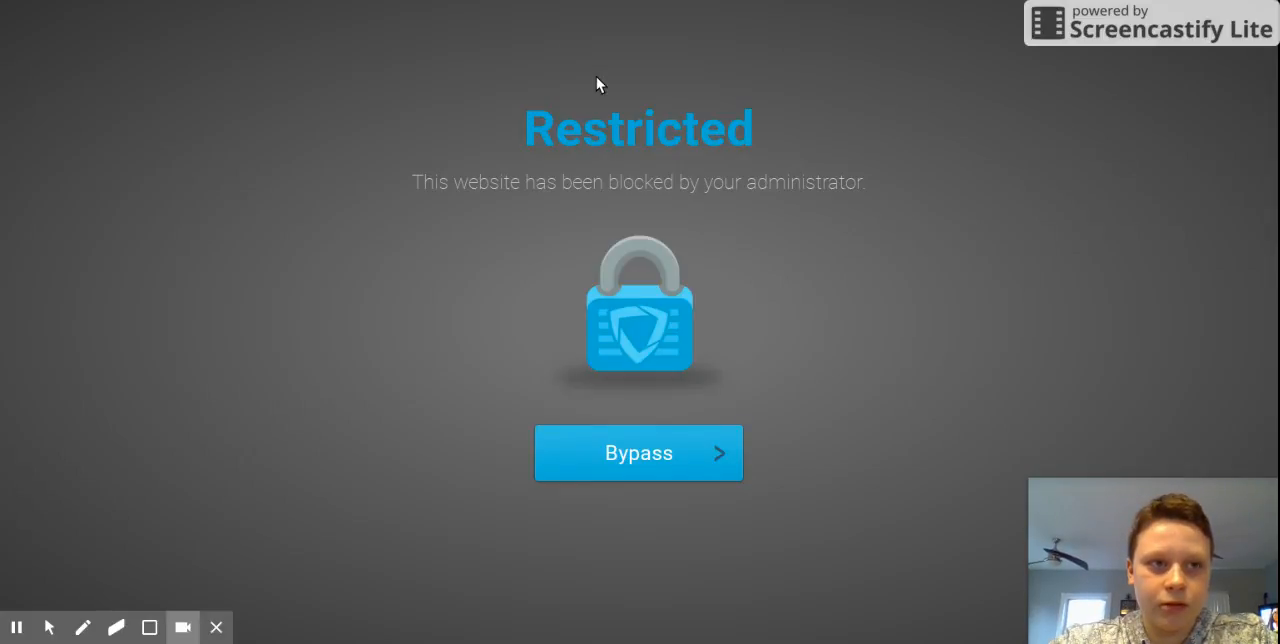
Step: Bypass the administrator's block page to reach Chrome's new tab page
click(638, 452)
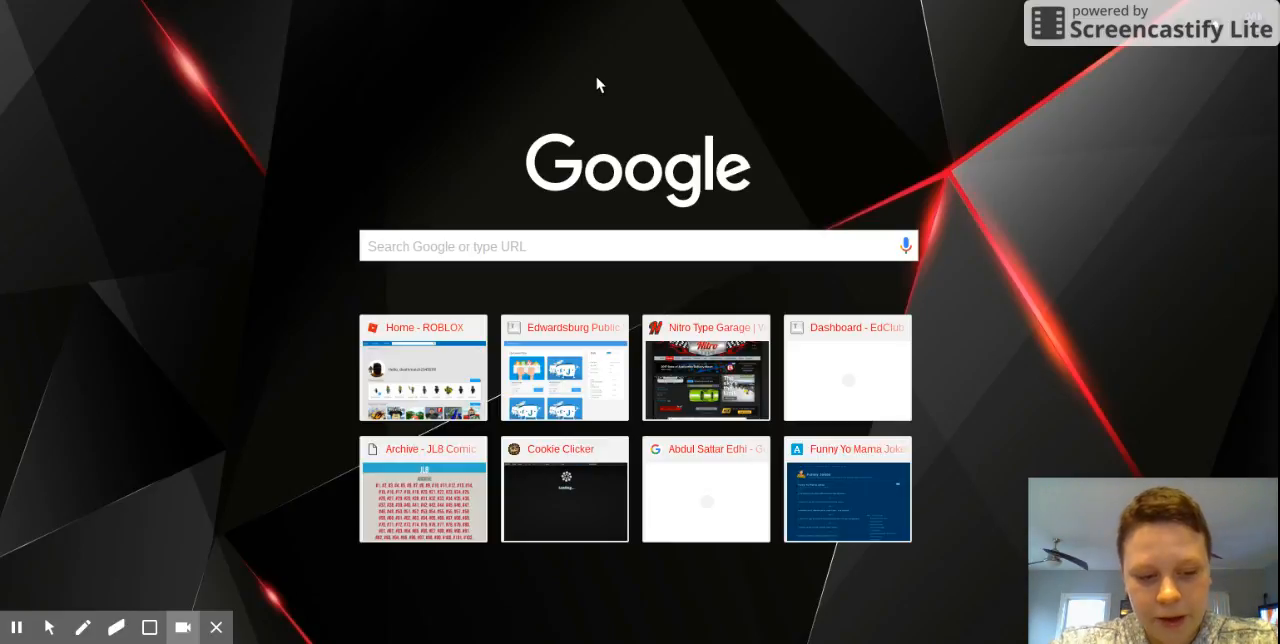
mouse_move(660, 292)
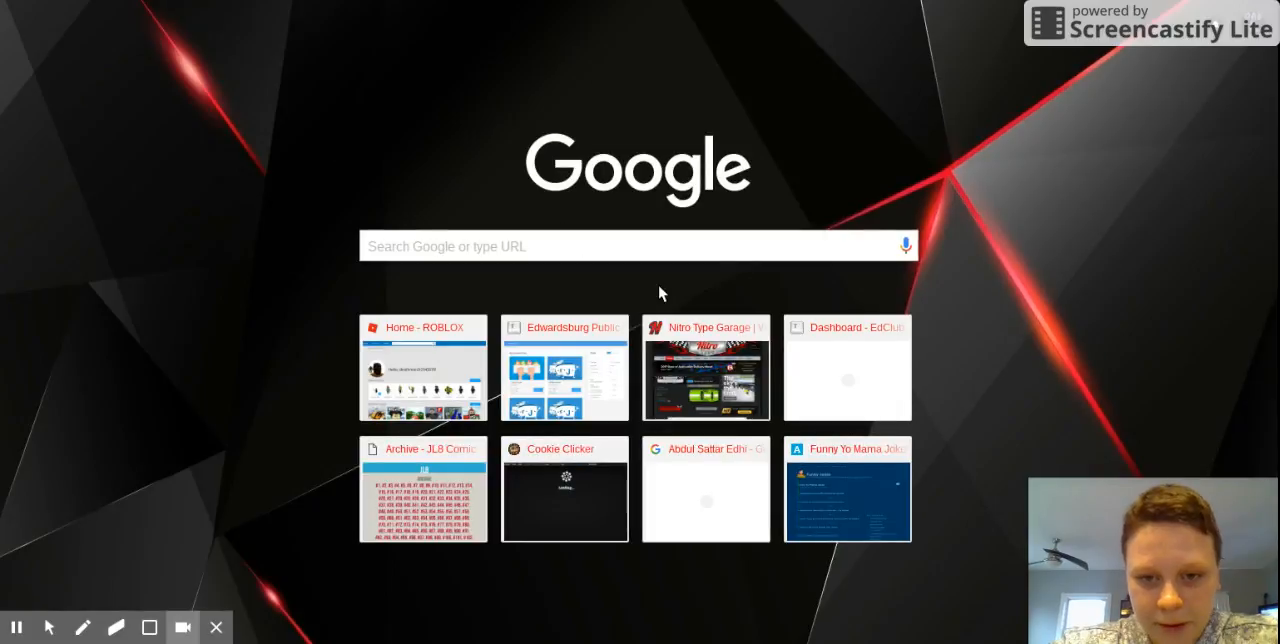
mouse_move(956, 404)
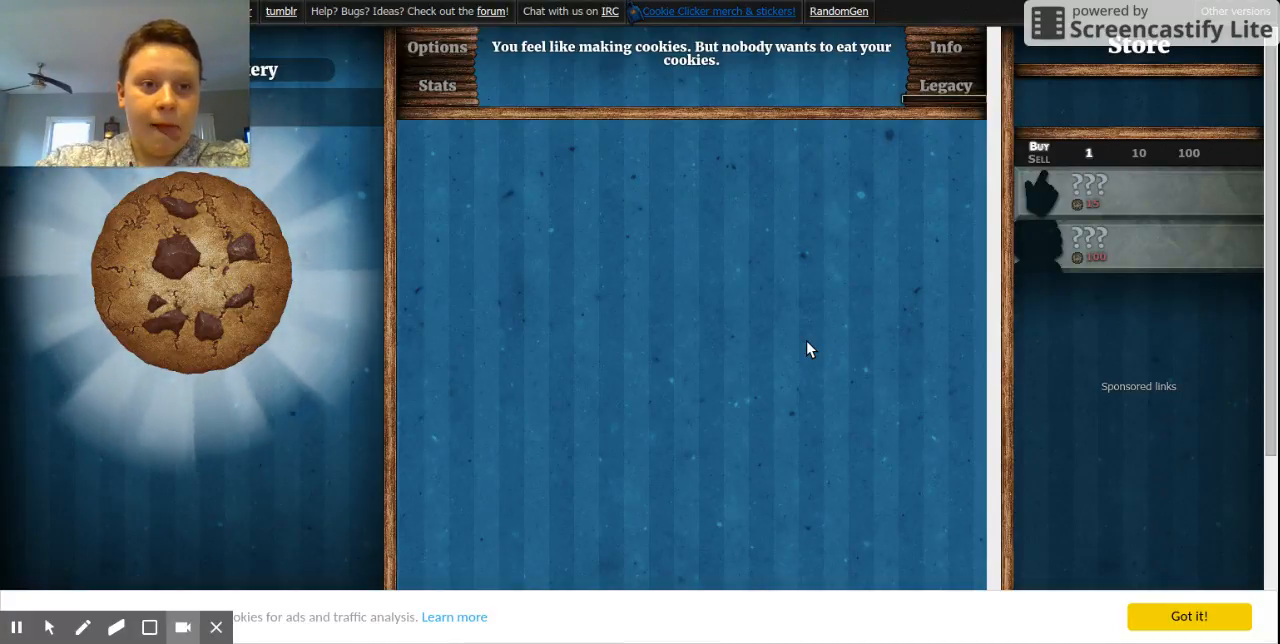
Step: Bake three cookies with the big cookie before returning to the new tab page
click(164, 304)
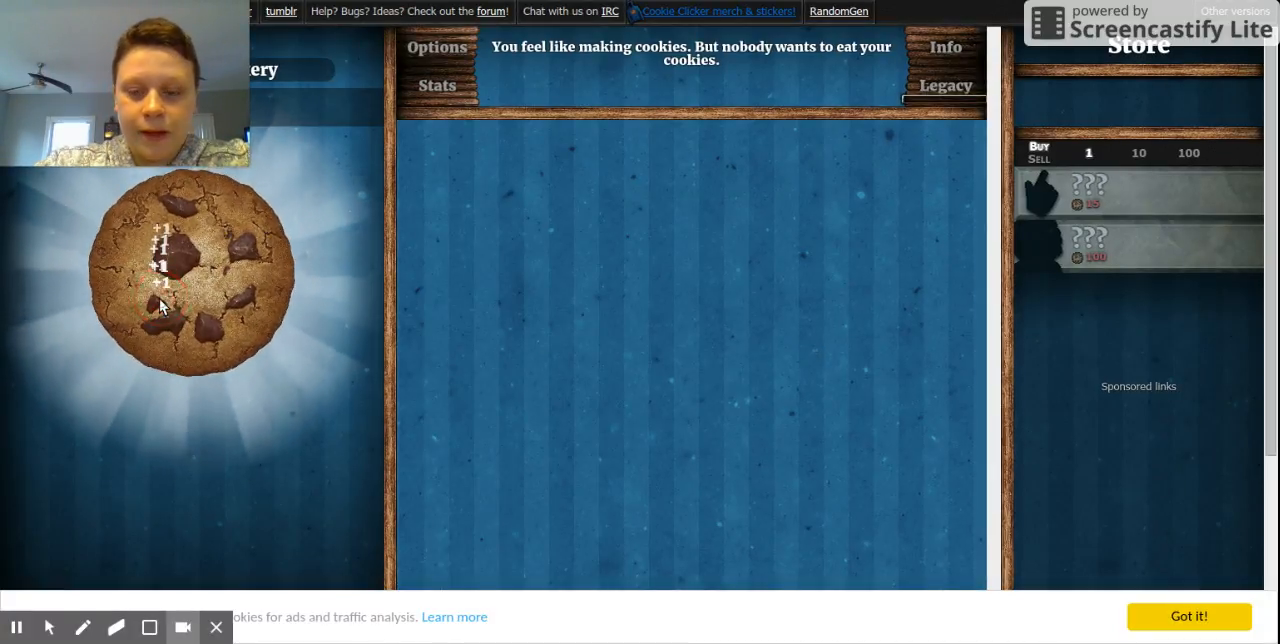
click(190, 276)
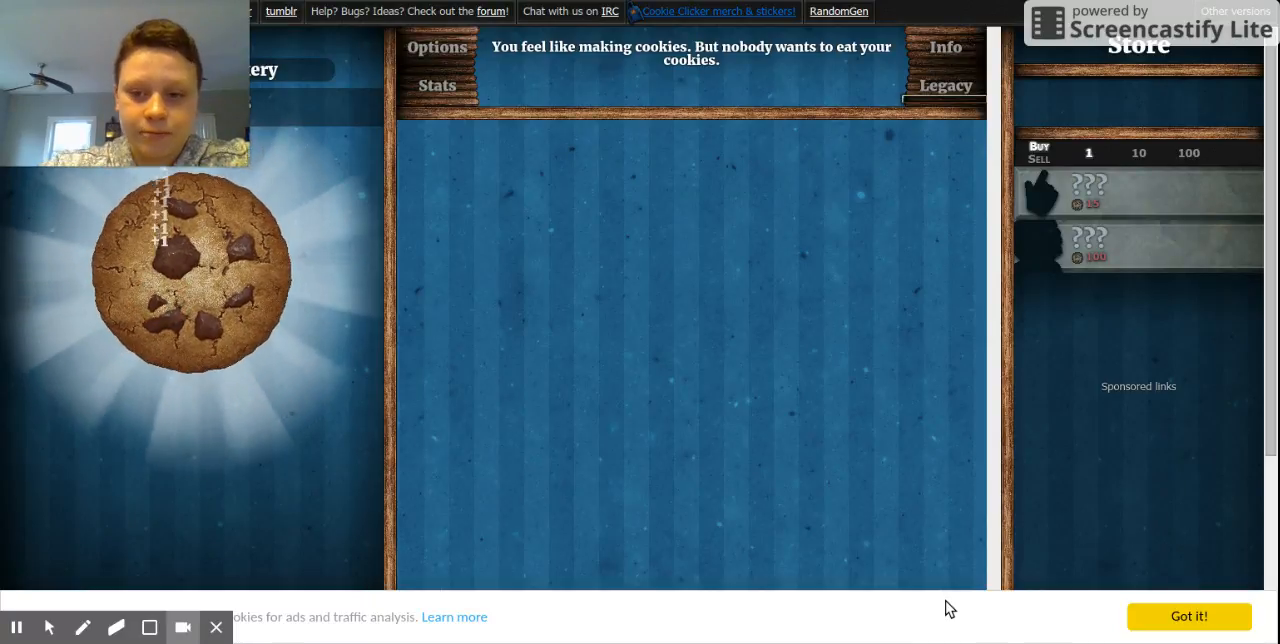
click(184, 276)
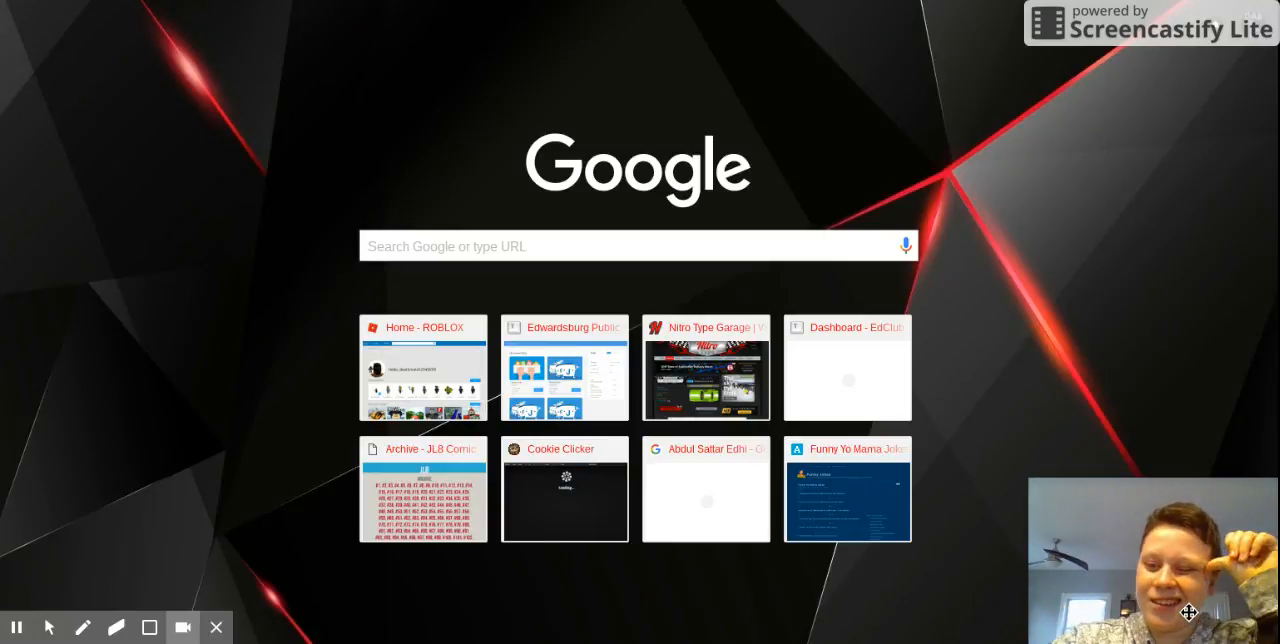
mouse_move(448, 274)
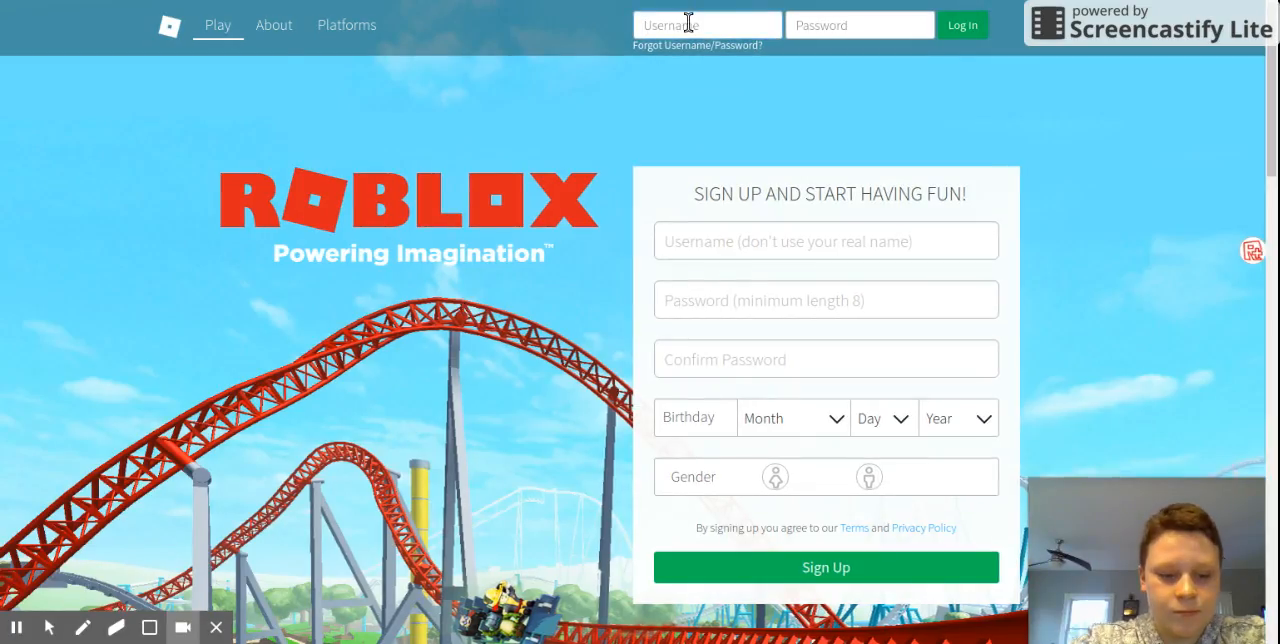
Step: Log in to Roblox with the 'deathm' credentials and land on the account home page
text(deathmatch2345678)
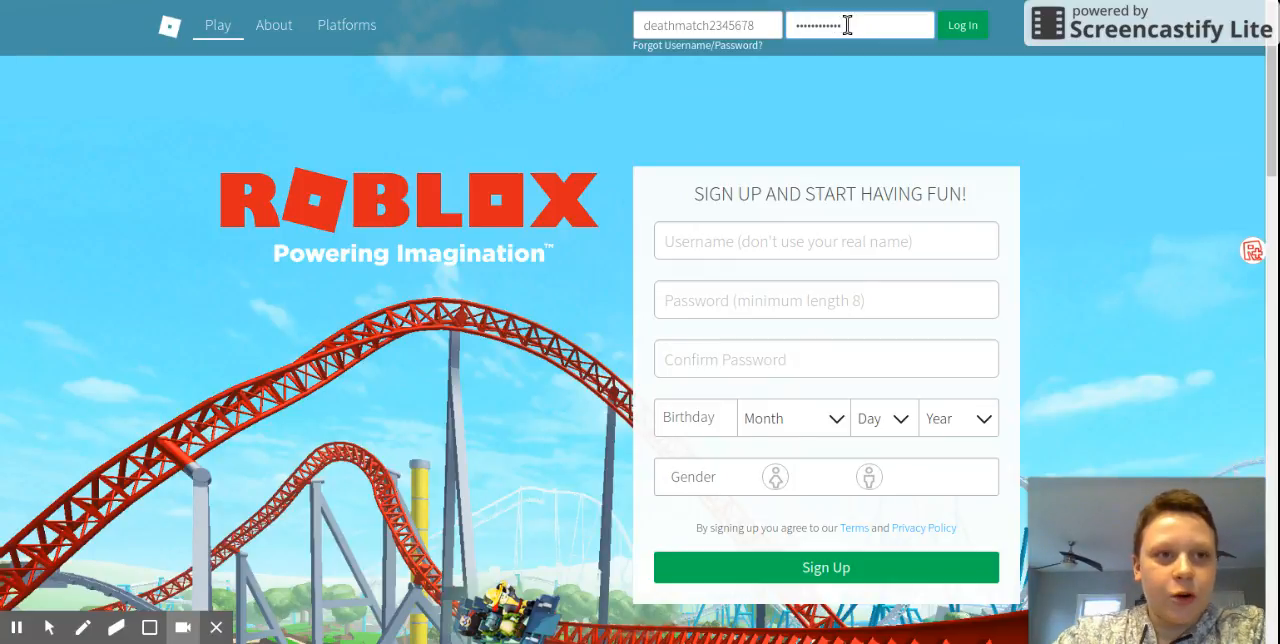
click(960, 24)
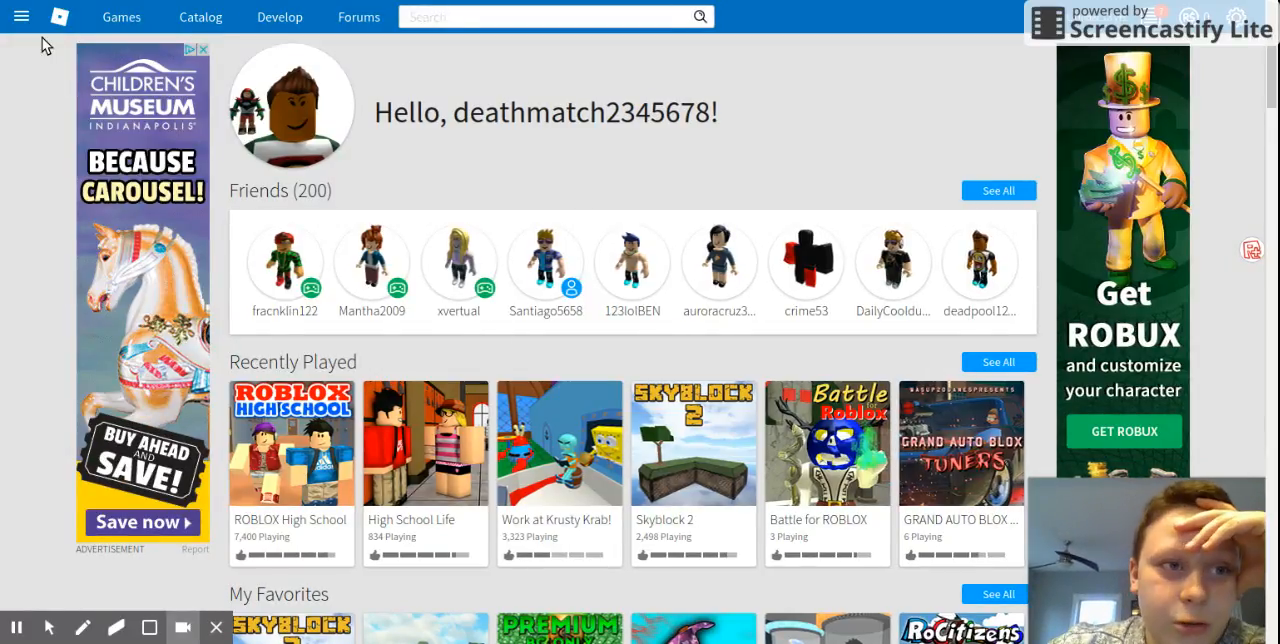
Step: Show the account navigation menu listing Profile, Messages, Friends and more
click(22, 16)
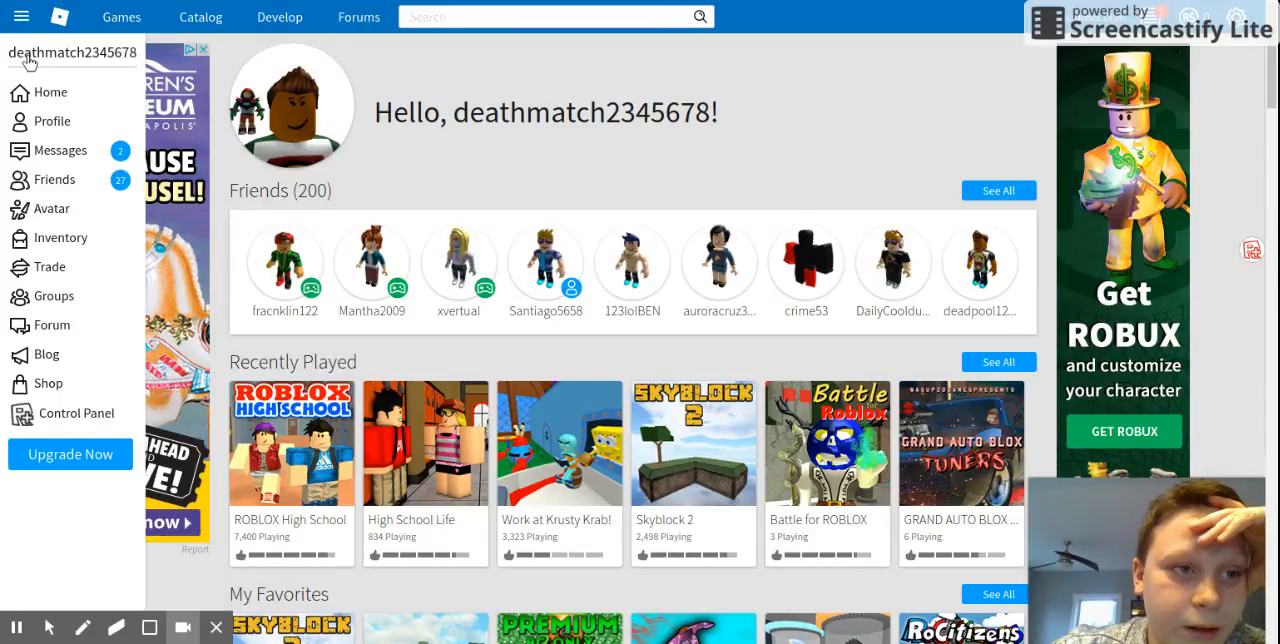
mouse_move(56, 180)
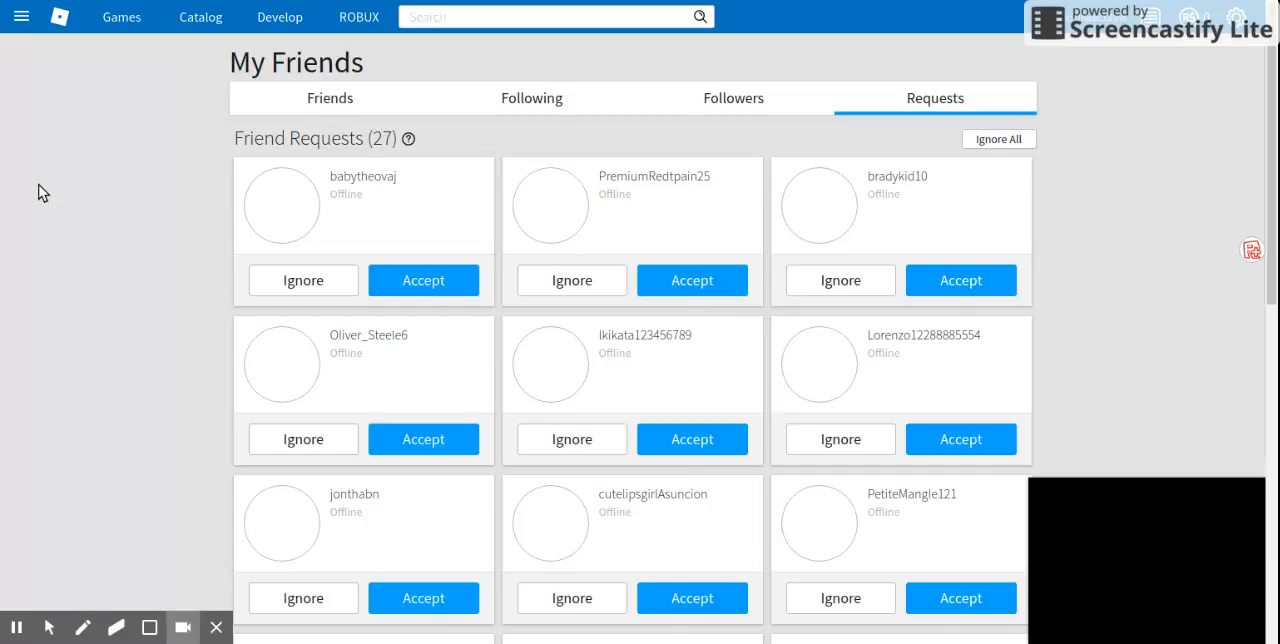
Step: Browse the friend requests through to their second page
scroll(down, 3)
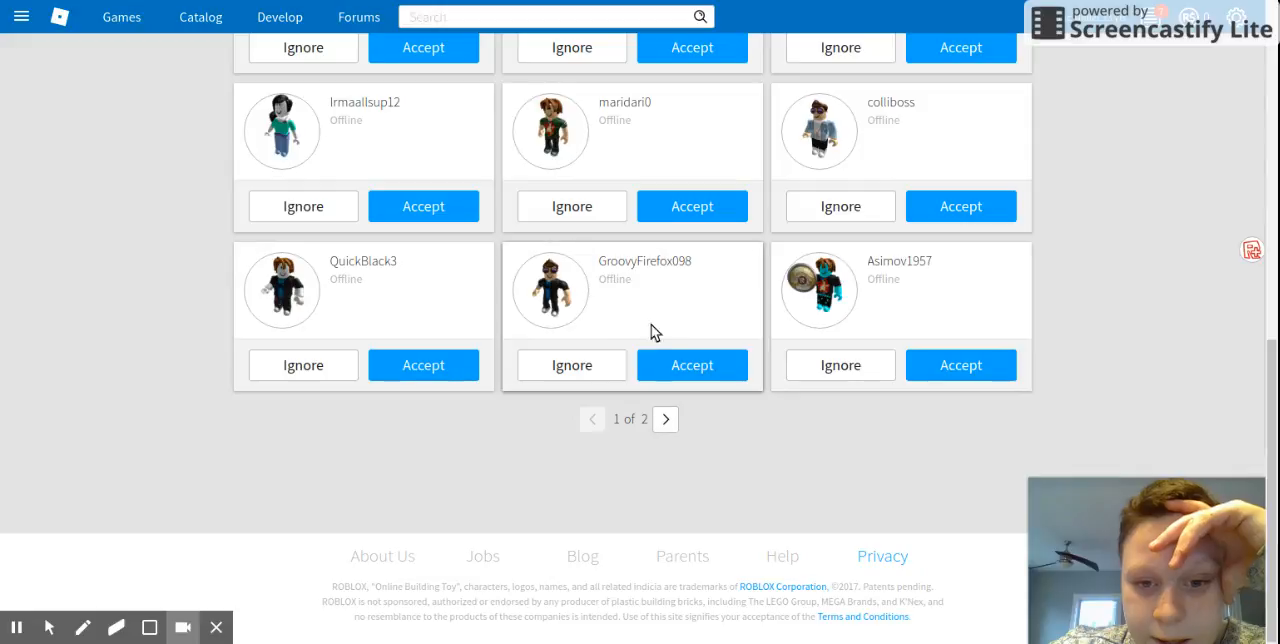
click(664, 420)
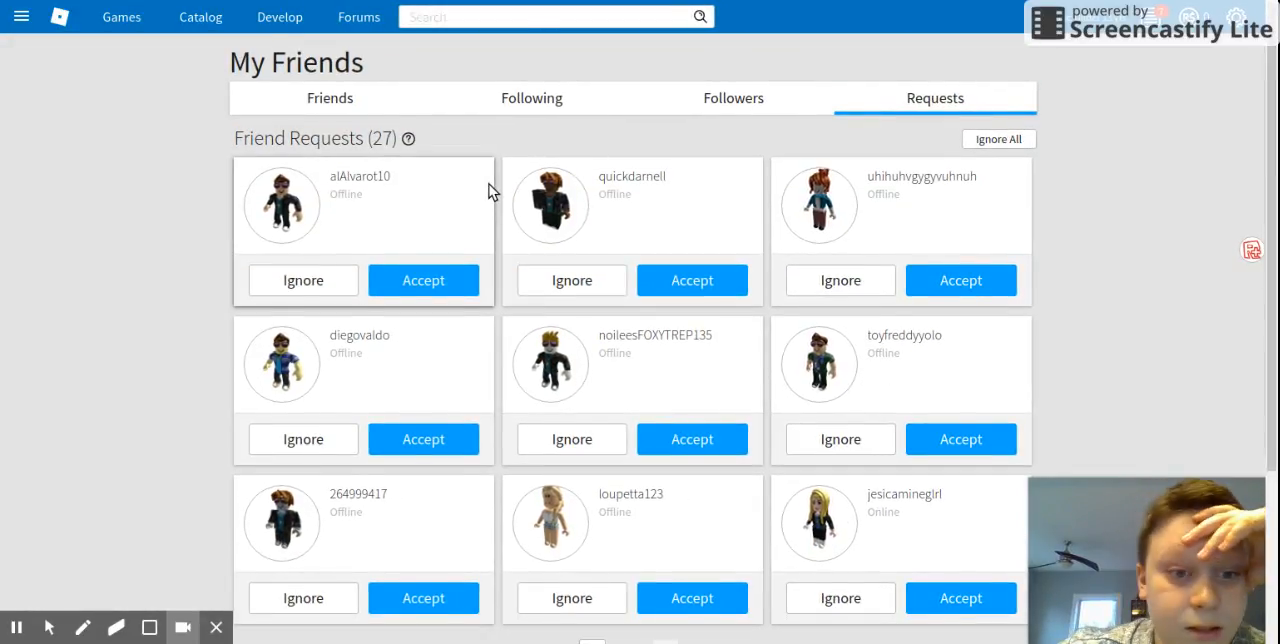
scroll(down, 3)
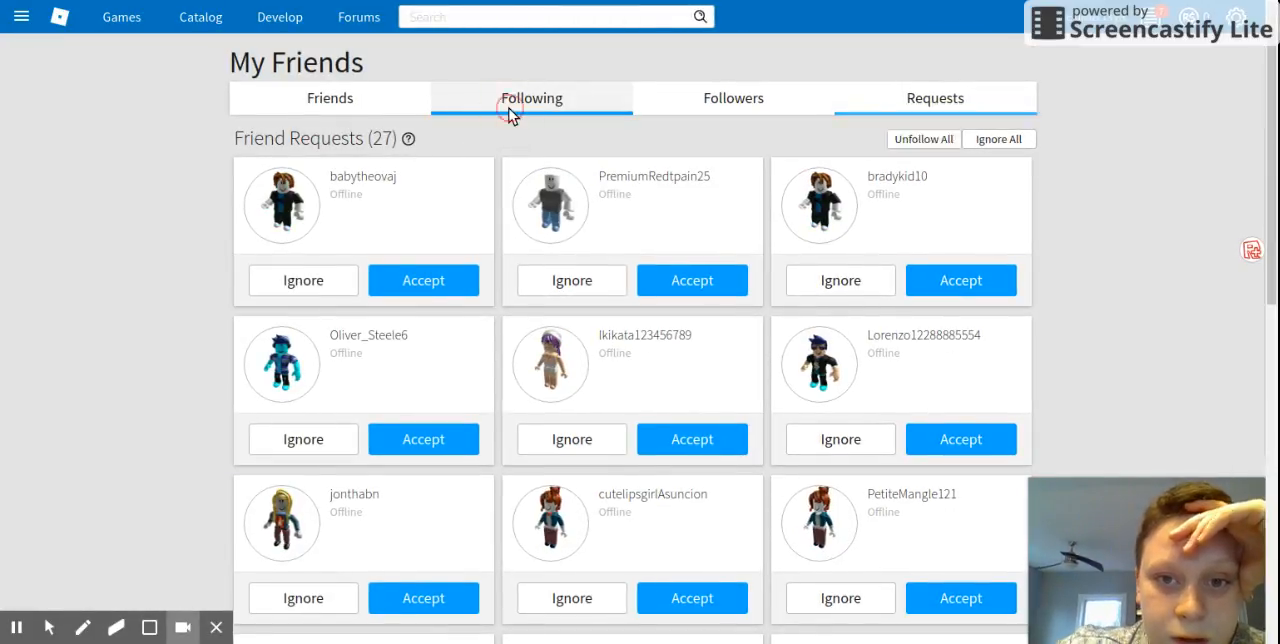
Step: Review the Following list, then the Followers tab showing 22 followers
click(532, 98)
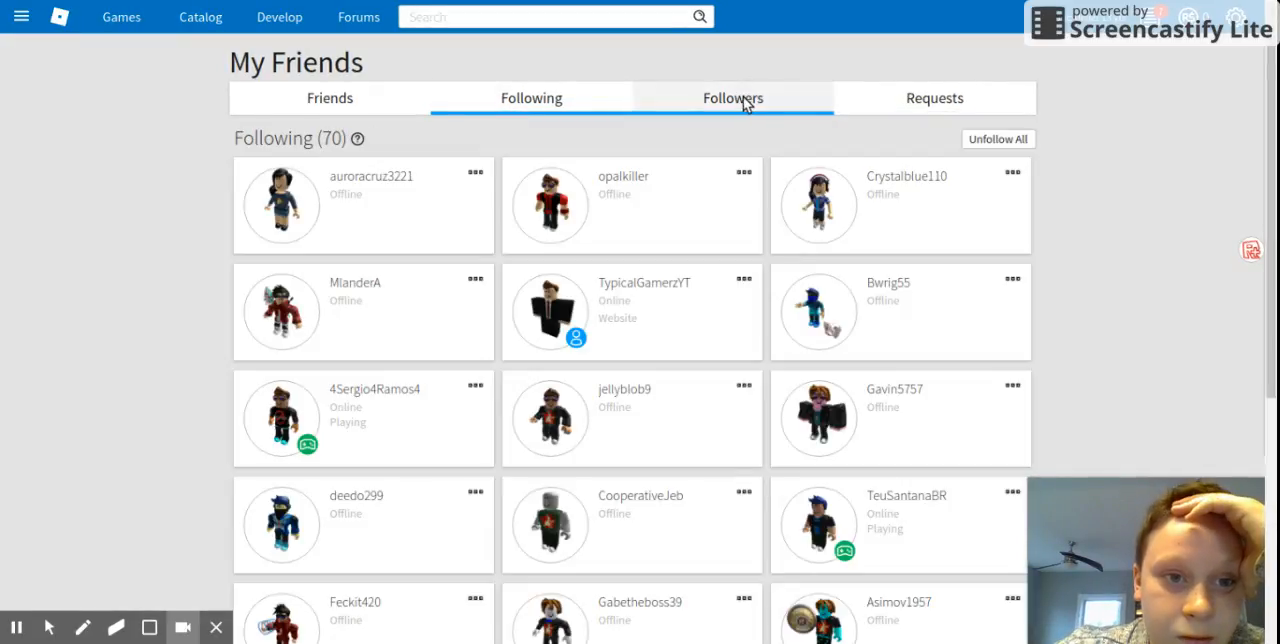
click(732, 96)
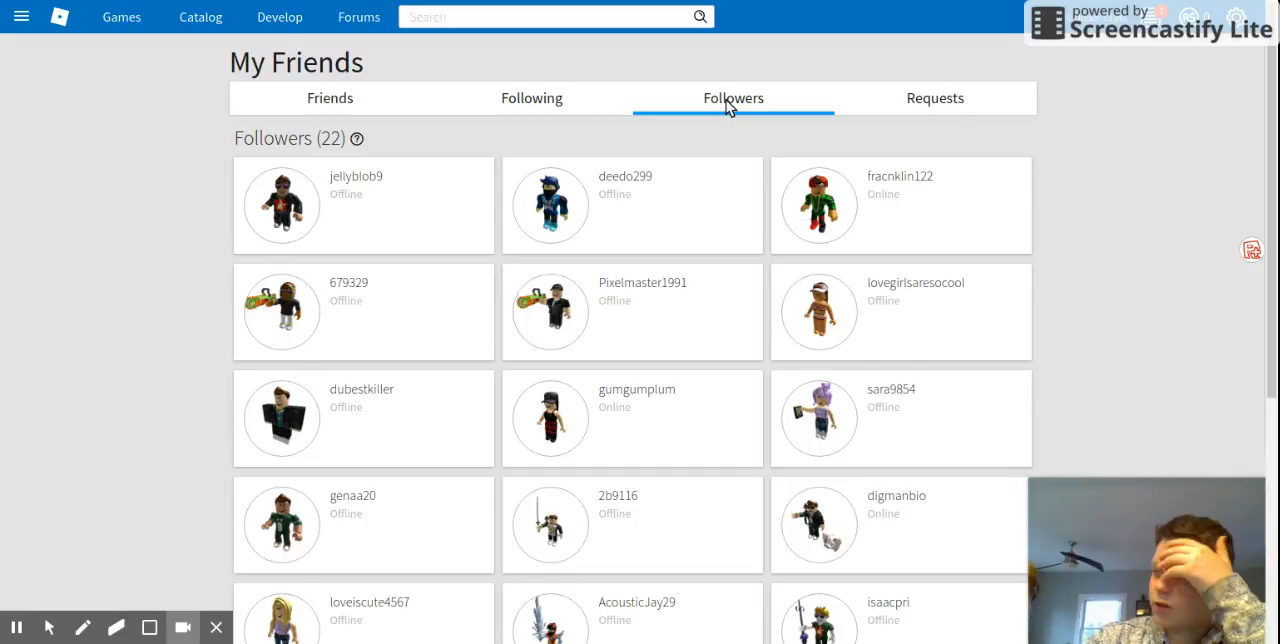
mouse_move(420, 16)
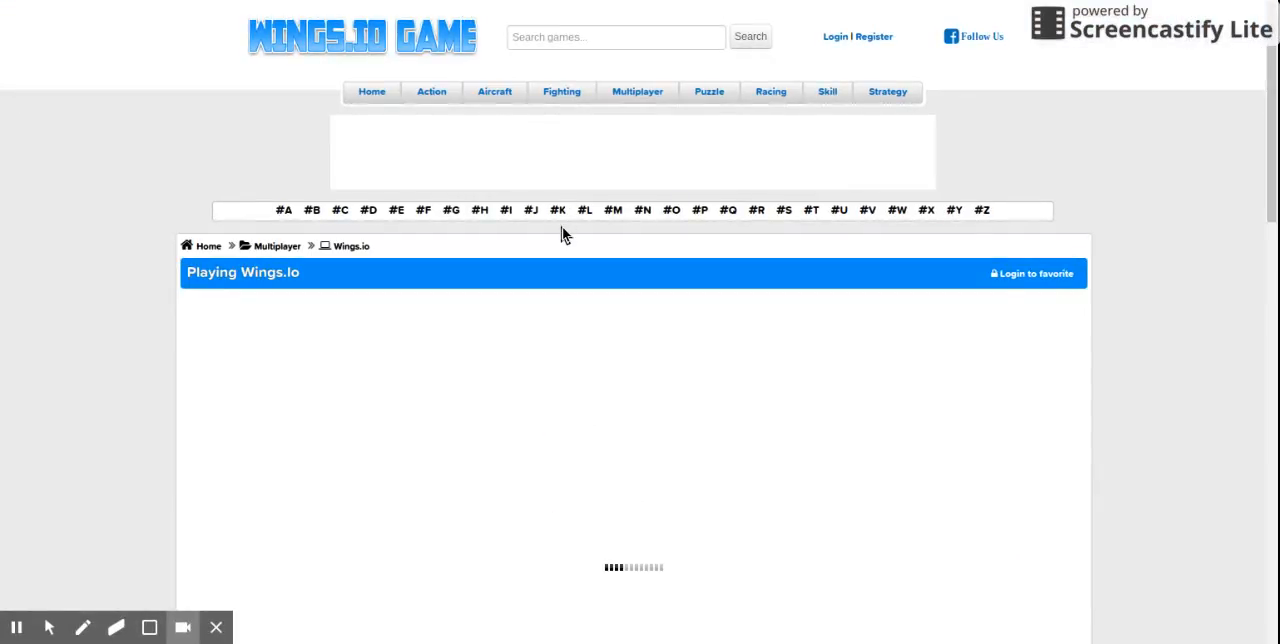
Step: Start a Wings.io match under the nickname 'deathmatch on y'
scroll(down, 3)
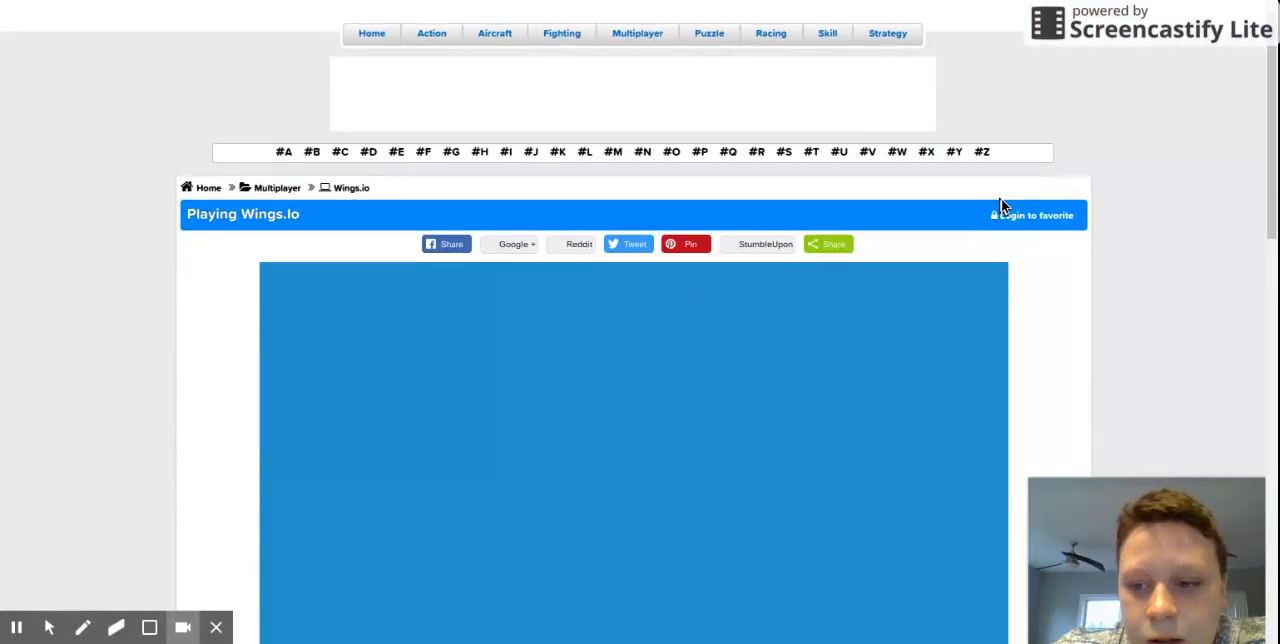
scroll(down, 3)
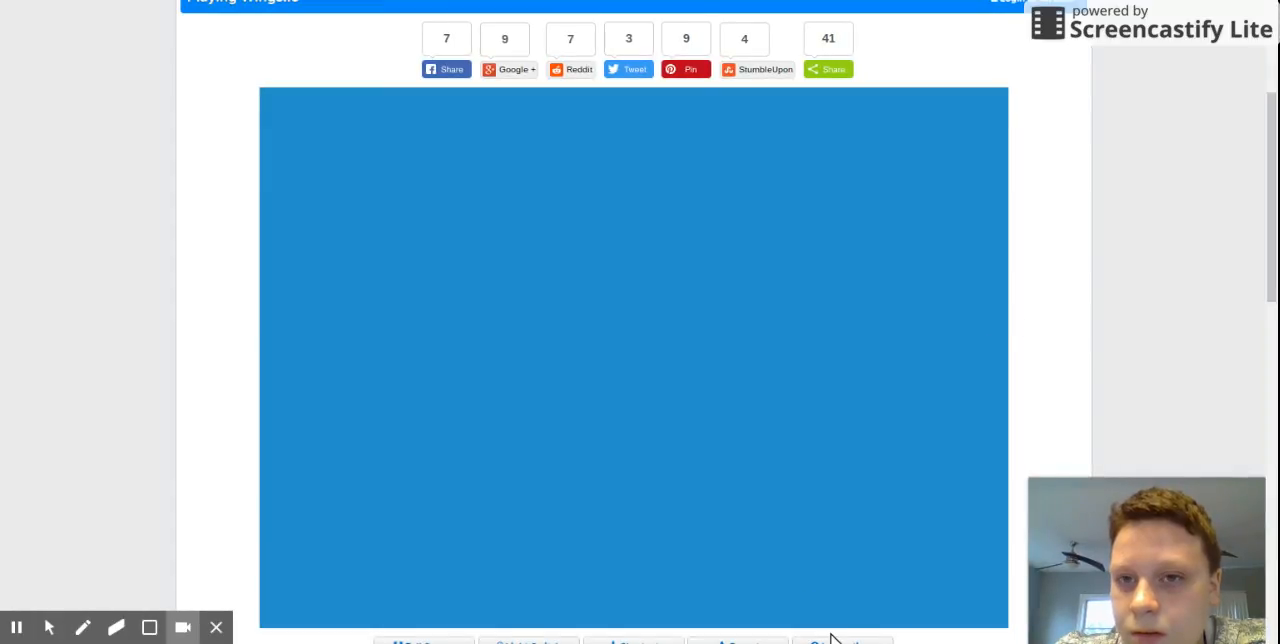
mouse_move(1112, 258)
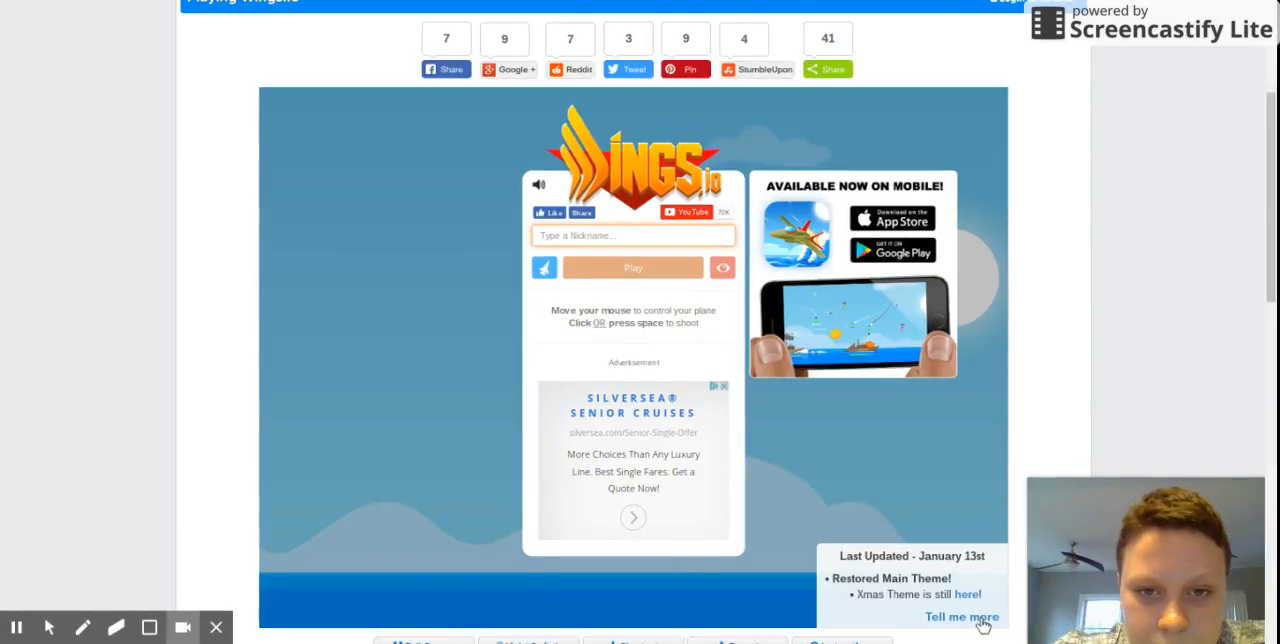
text(deathmatch on y)
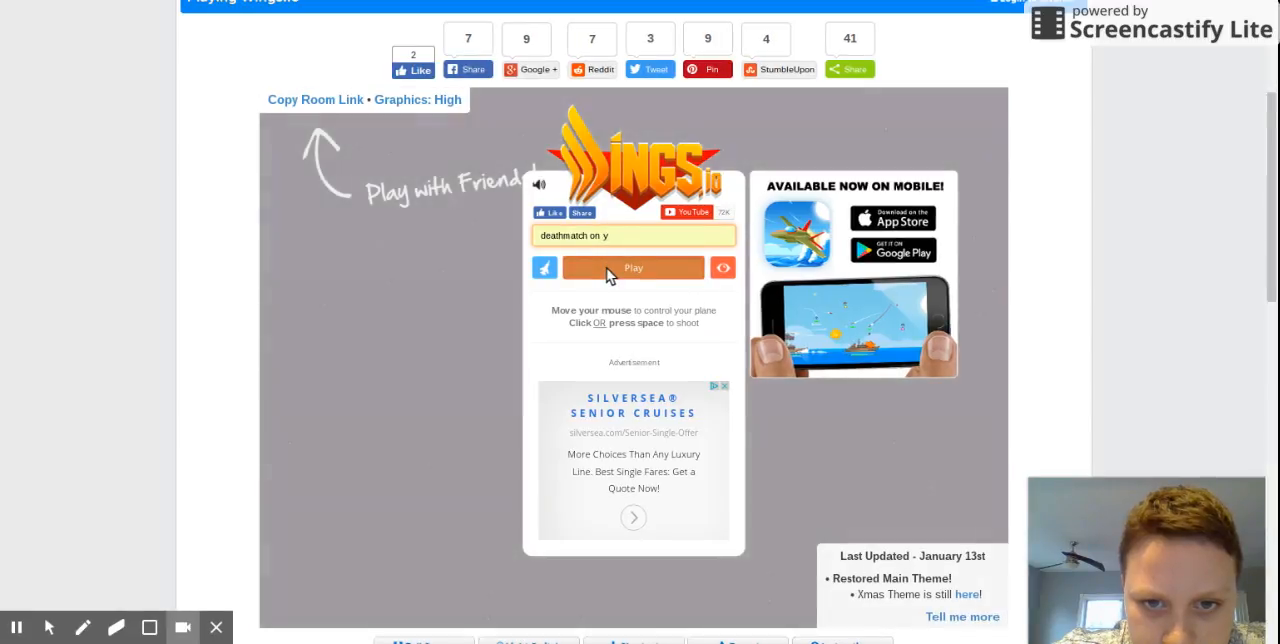
click(632, 268)
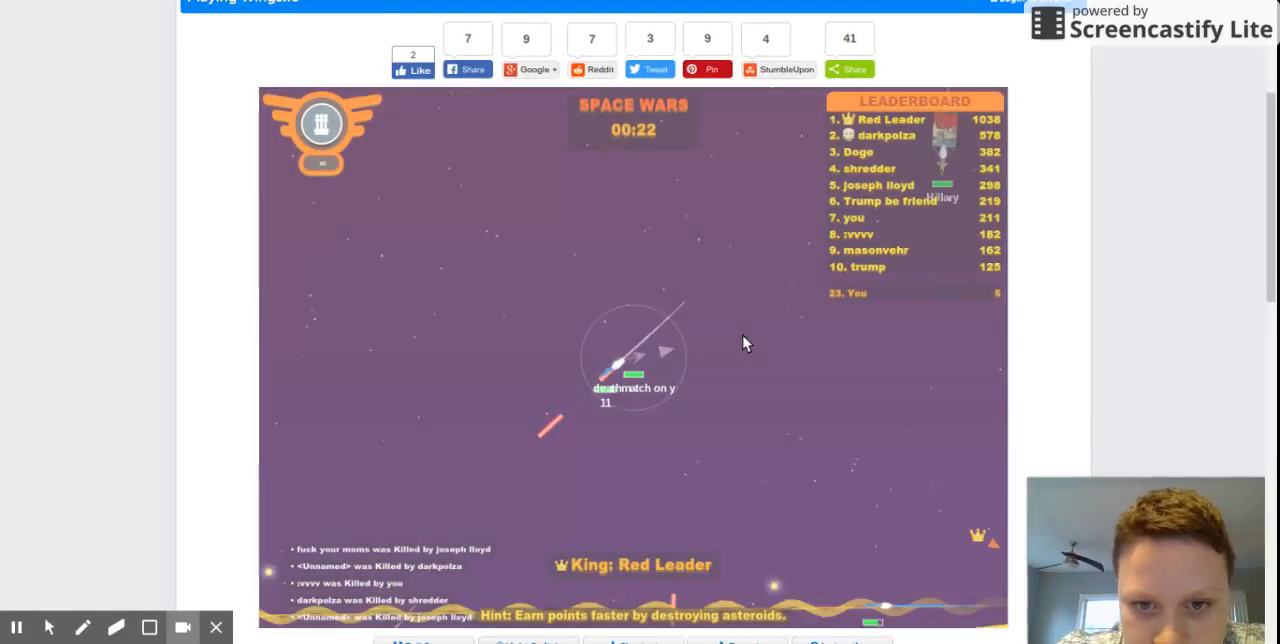